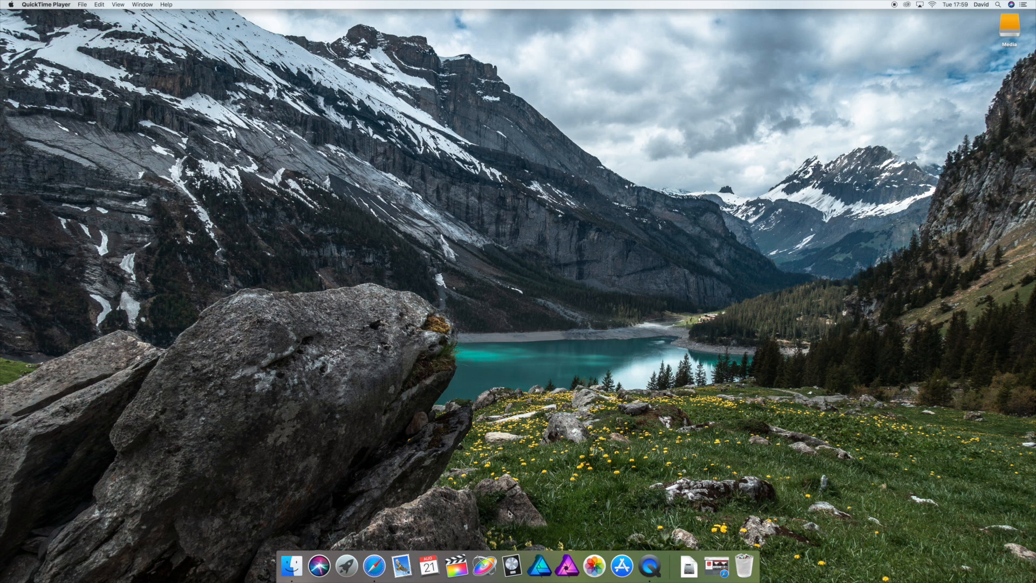
{"action": "mouse_move", "coordinate": [446, 522]}
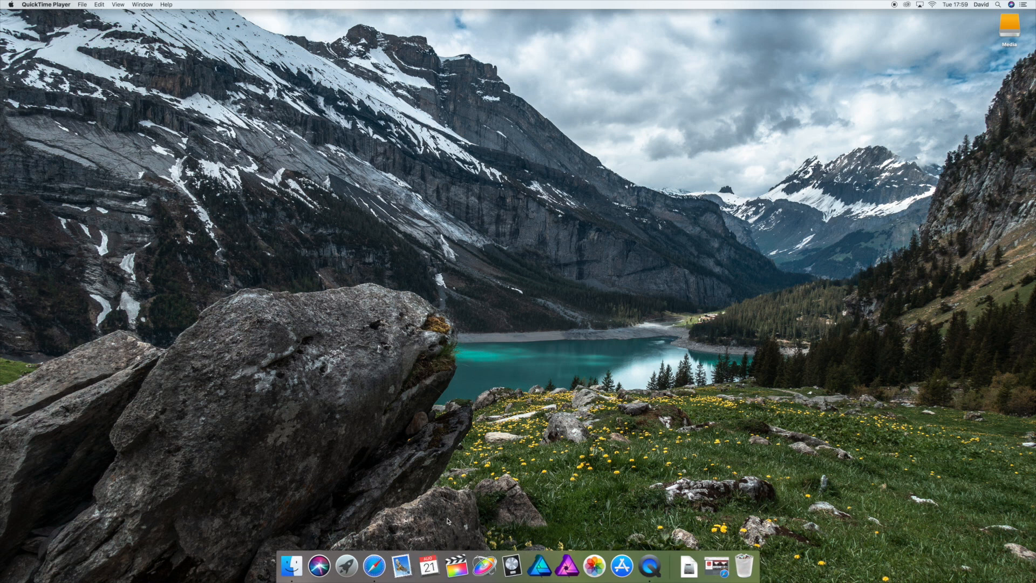
Bring Safari to the front from the Dock.
{"action": "left_click", "coordinate": [374, 566]}
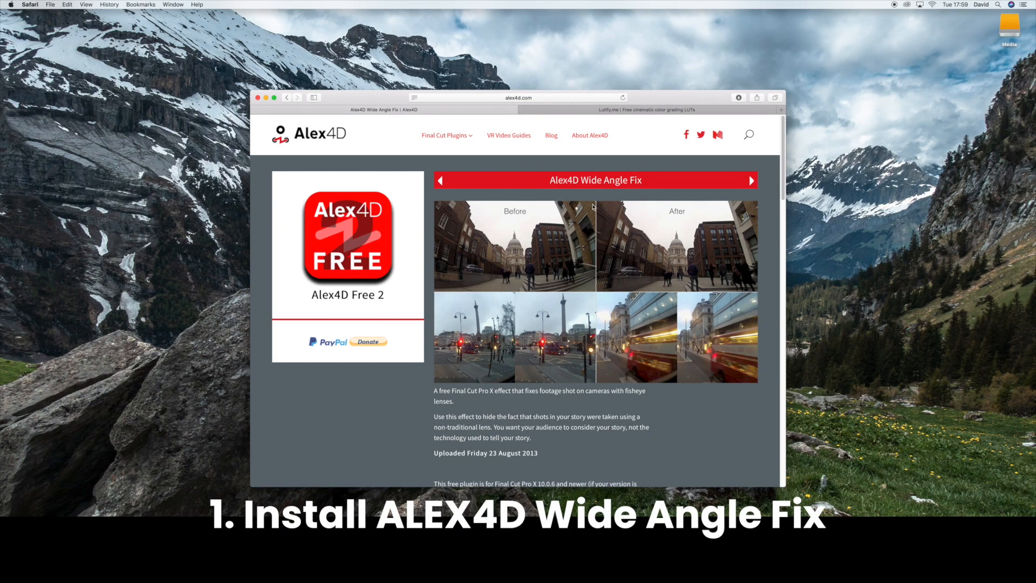
Scroll the alex4d.com Wide Angle Fix page down to its download link.
{"action": "scroll", "scroll_direction": "down", "scroll_amount": 3}
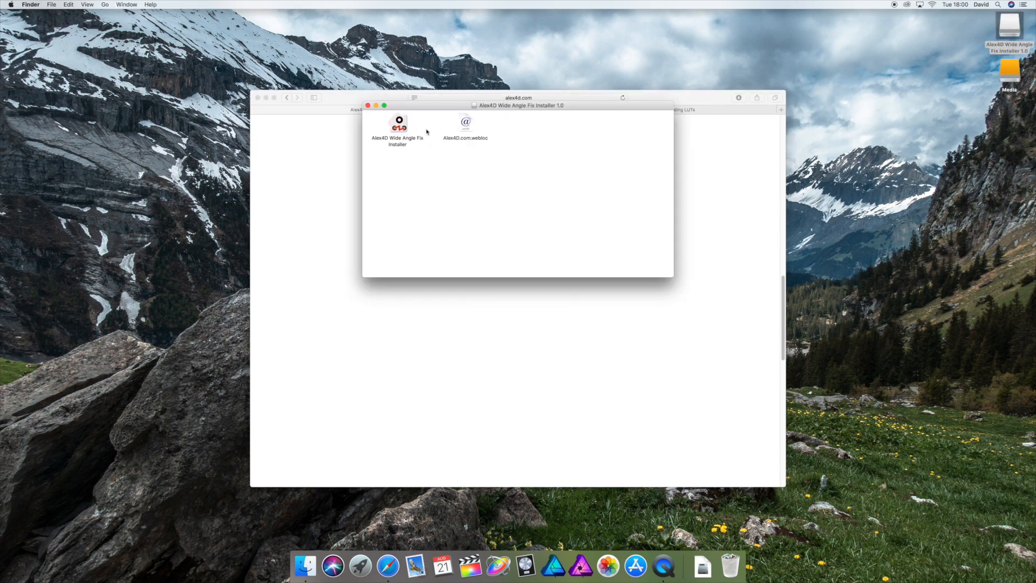
Launch the Alex4D Wide Angle Fix Installer 1.0 package from the mounted disk.
{"action": "double_click", "coordinate": [397, 123]}
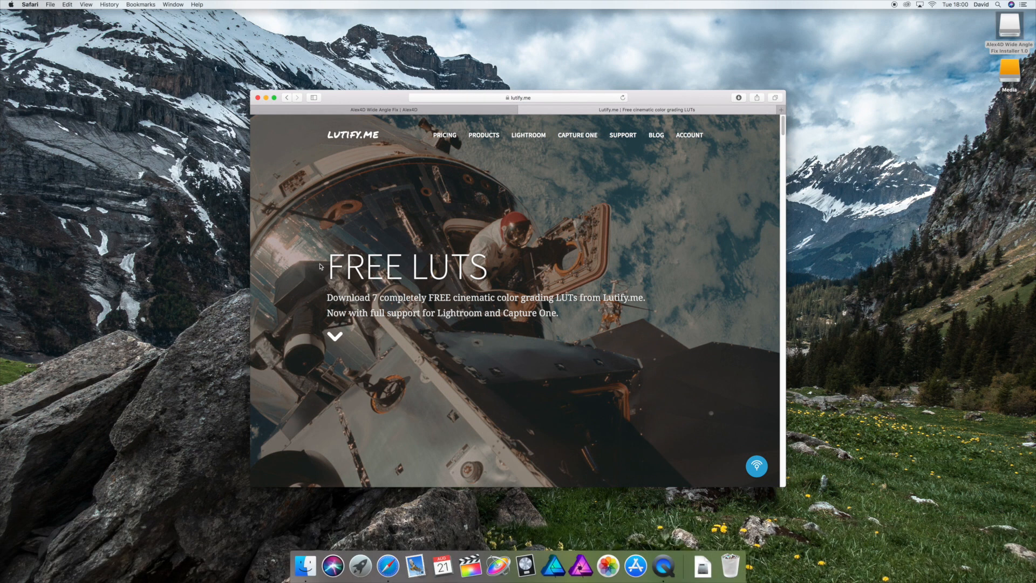
Scroll Lutify.me's Free LUTs page down to the sign-up form, then close Safari.
{"action": "scroll", "scroll_direction": "down", "scroll_amount": 3}
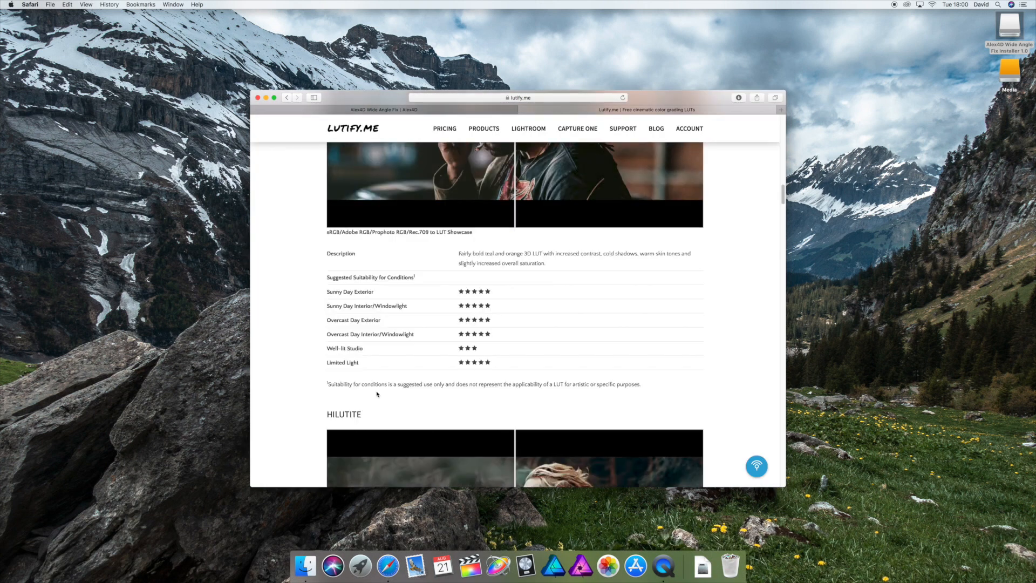
{"action": "scroll", "scroll_direction": "down", "scroll_amount": 3}
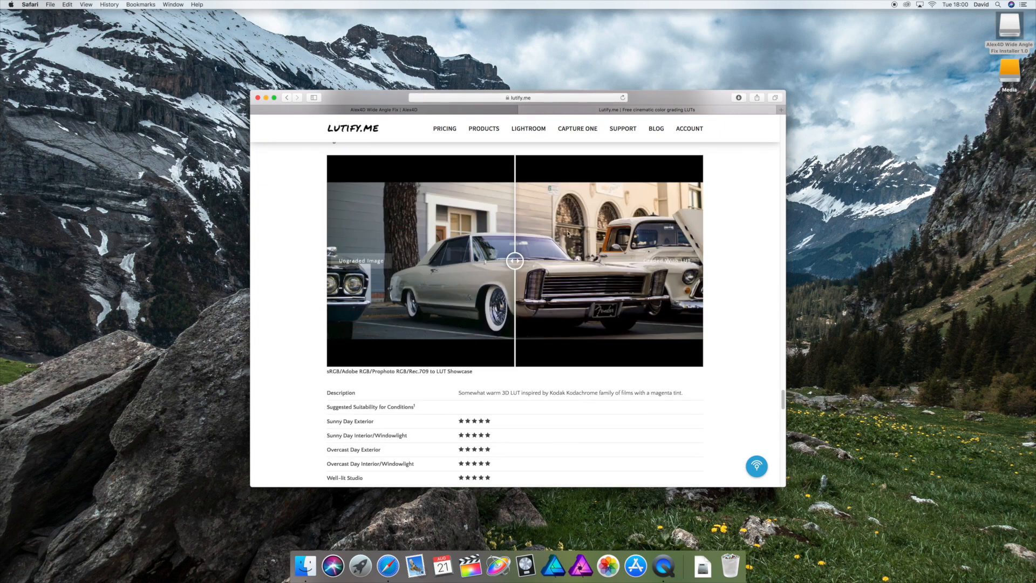
{"action": "scroll", "scroll_direction": "down", "scroll_amount": 3}
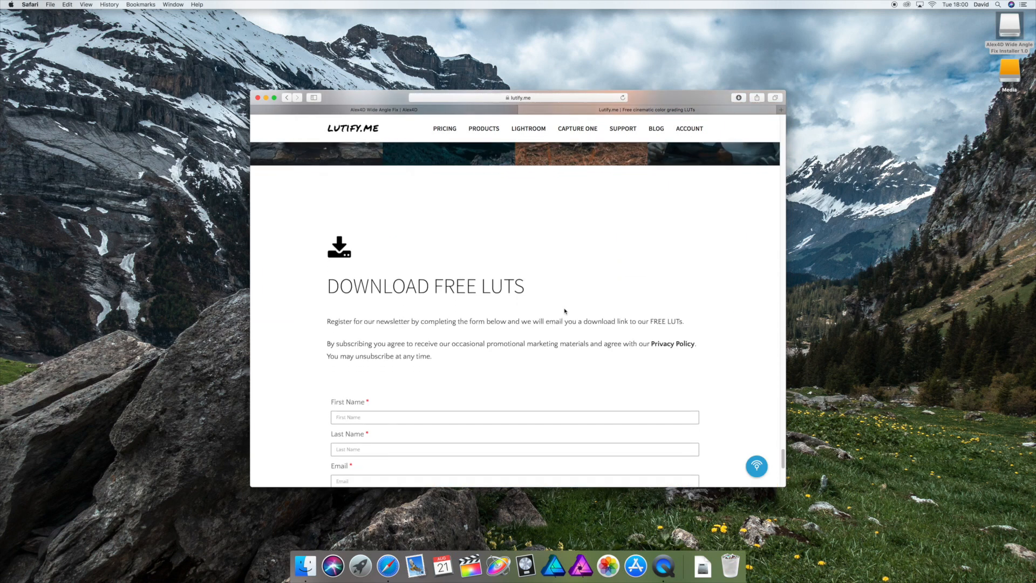
{"action": "scroll", "scroll_direction": "down", "scroll_amount": 3}
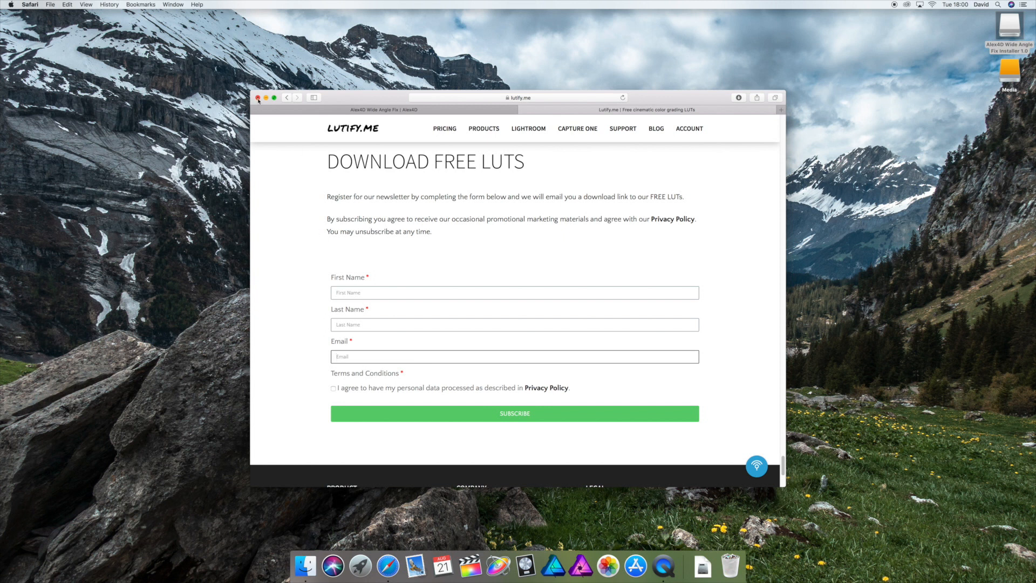
{"action": "left_click", "coordinate": [258, 98]}
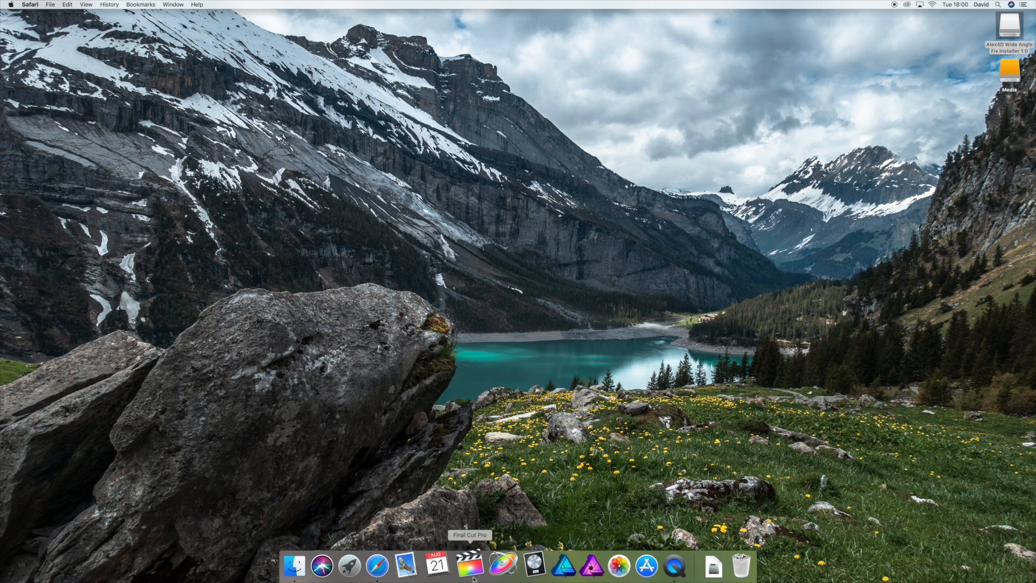
Launch Final Cut Pro from the Dock.
{"action": "left_click", "coordinate": [469, 565]}
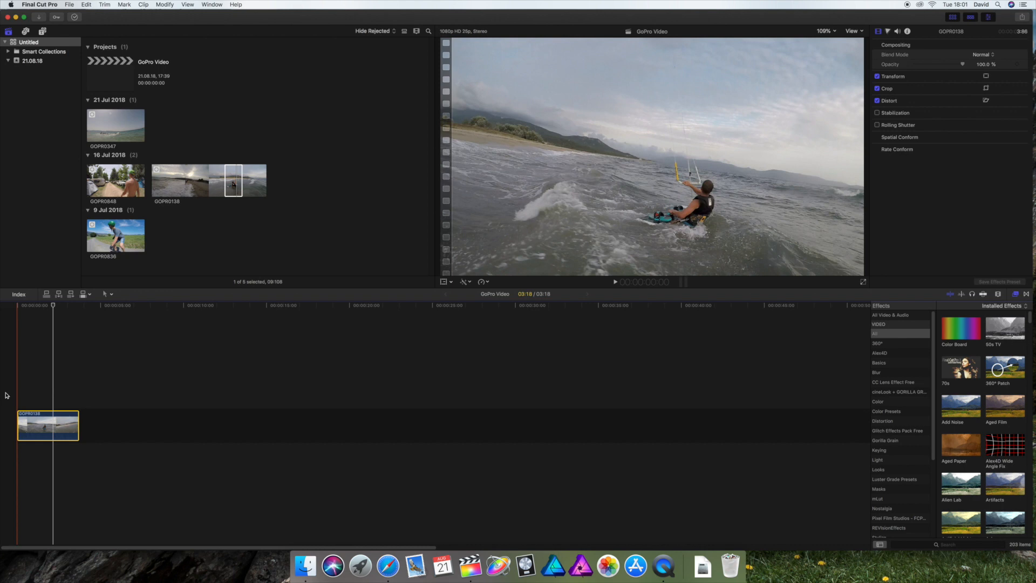
{"action": "mouse_move", "coordinate": [14, 391]}
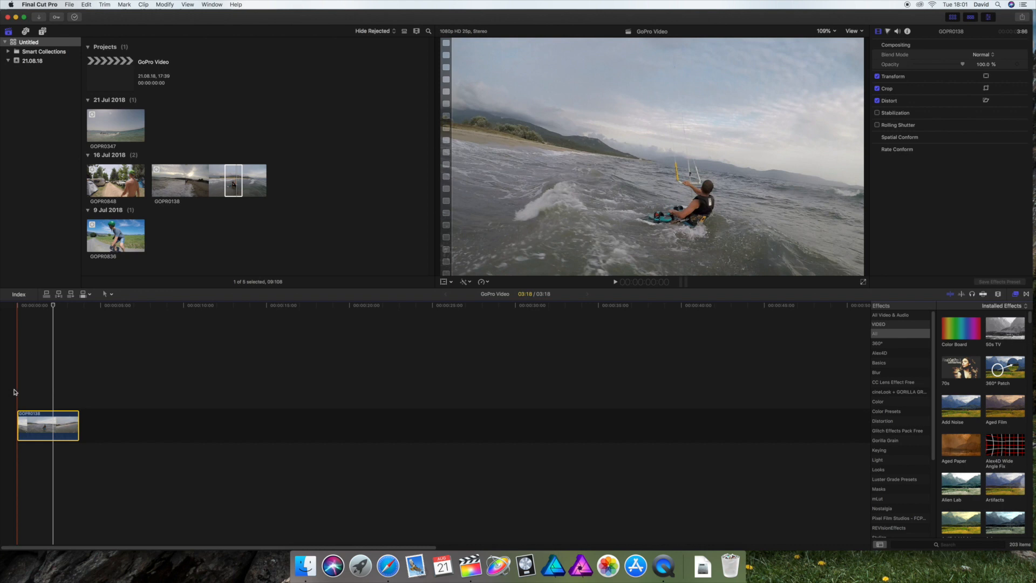
Retime the GOPR0138 kitesurfing clip to Slow 50%.
{"action": "left_click", "coordinate": [463, 282]}
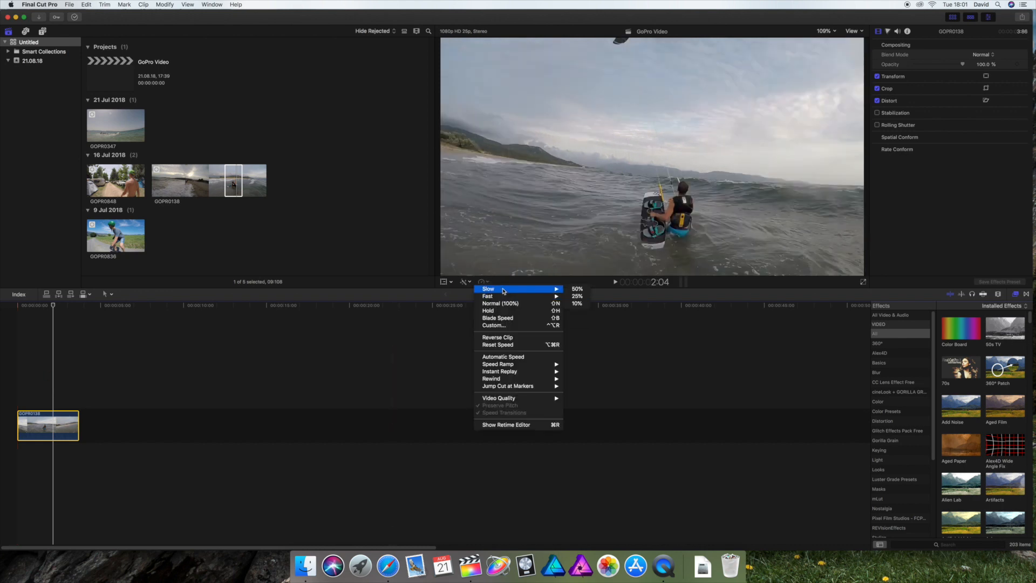
{"action": "left_click", "coordinate": [576, 288]}
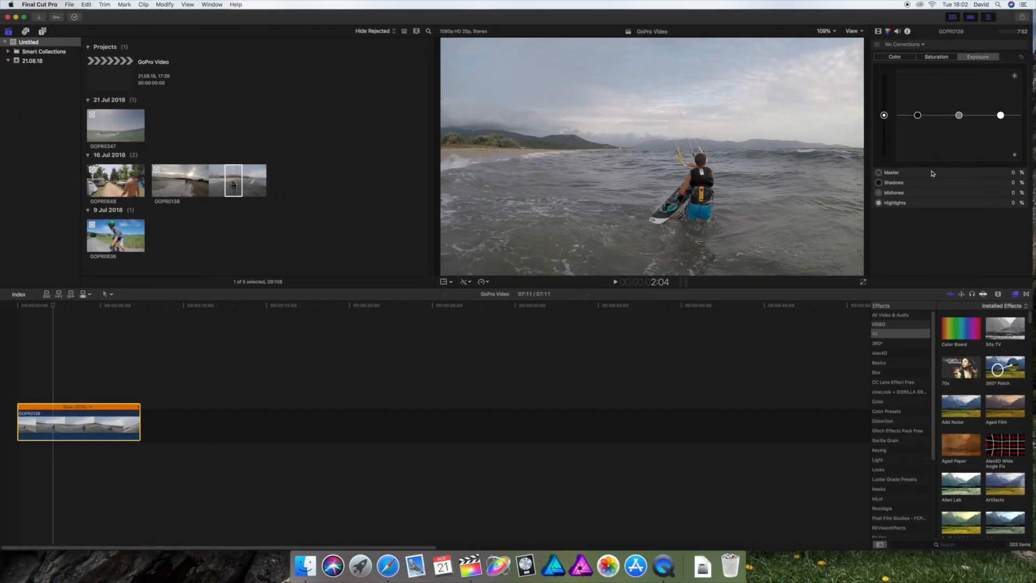
{"action": "mouse_move", "coordinate": [918, 121]}
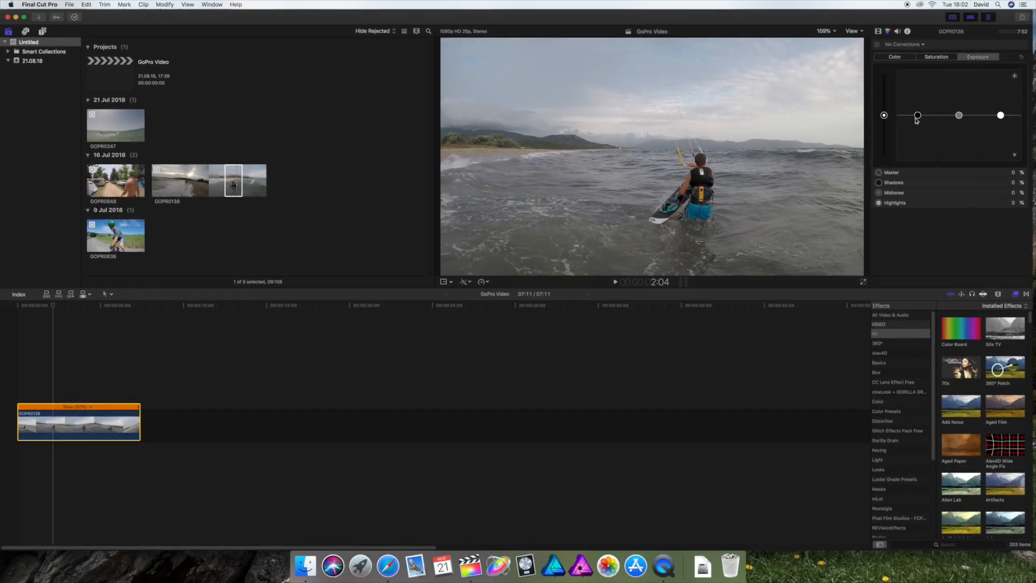
Adjust the shadows exposure puck and nudge the midtones colour puck toward blue.
{"action": "left_click_drag", "start_coordinate": [917, 115], "coordinate": [918, 120]}
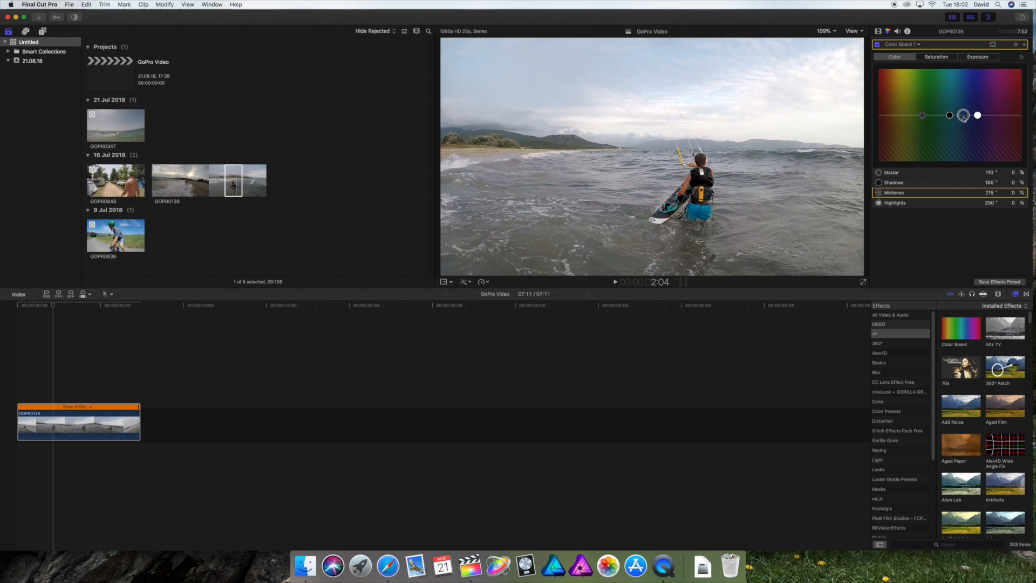
{"action": "left_click_drag", "start_coordinate": [964, 115], "coordinate": [967, 108]}
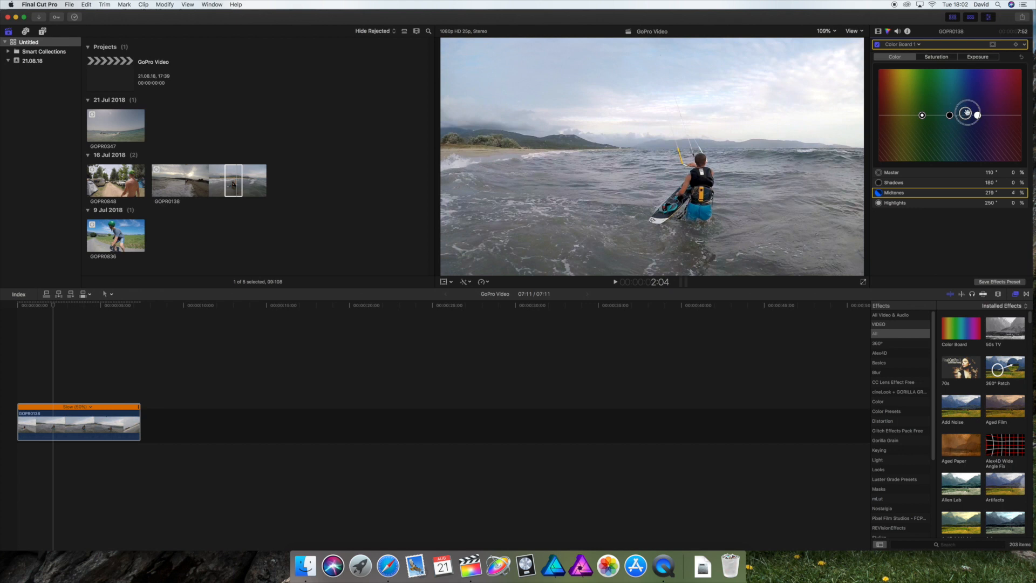
{"action": "left_click_drag", "start_coordinate": [966, 113], "coordinate": [967, 112]}
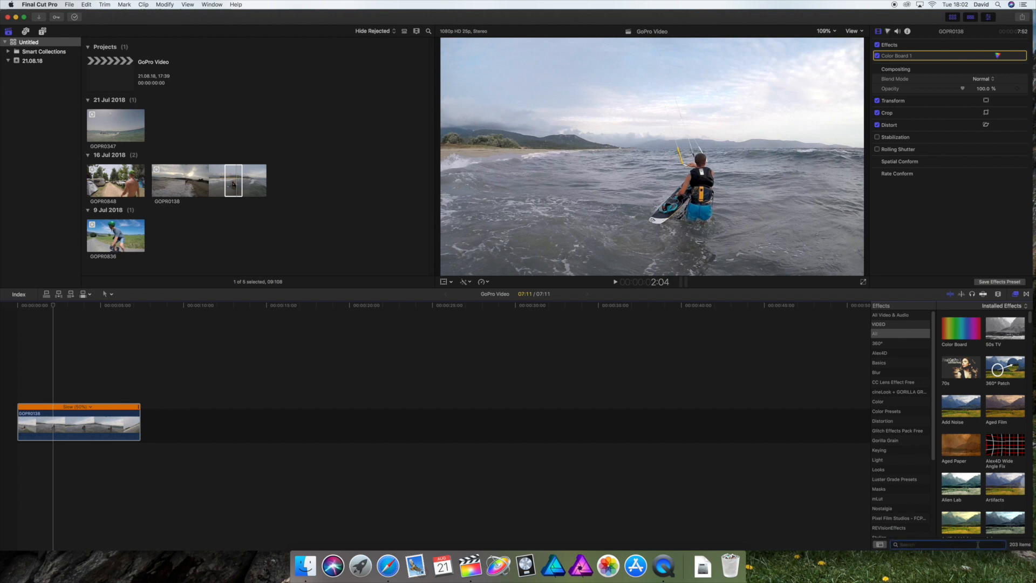
Add a Custom LUT effect to the clip using the Hitulite Rec709 LUT.
{"action": "type", "text": "custom"}
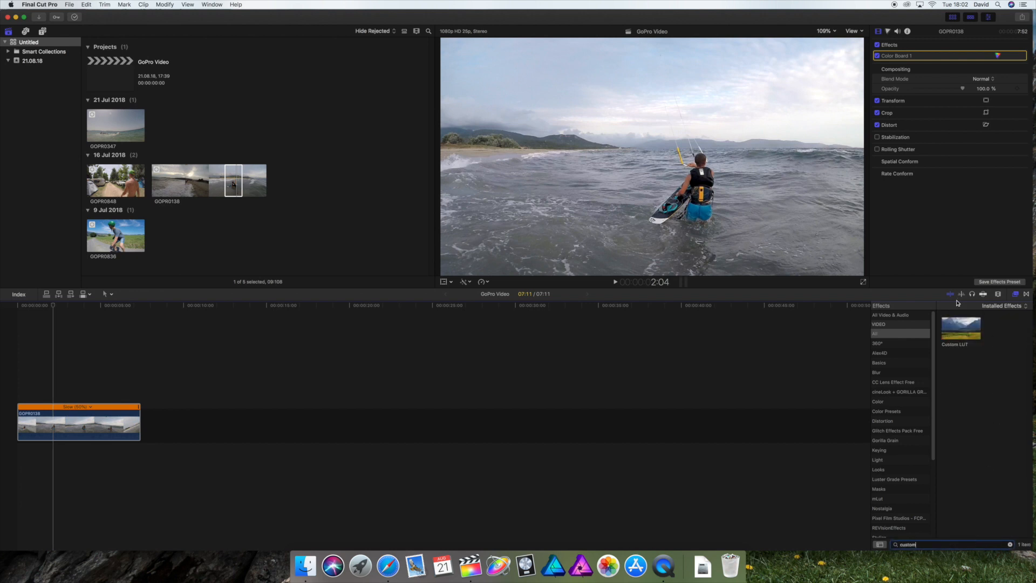
{"action": "left_click", "coordinate": [99, 424]}
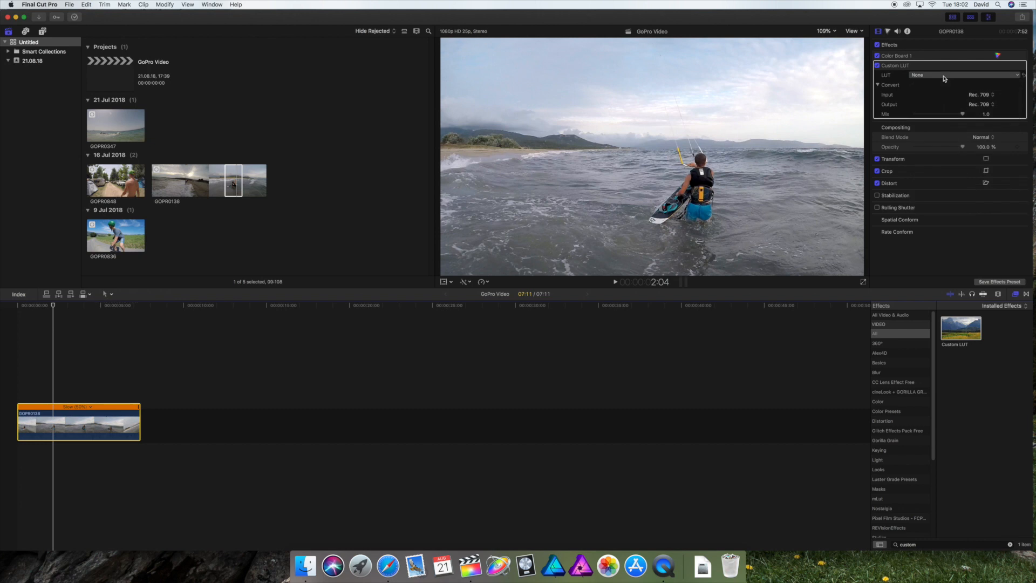
{"action": "left_click", "coordinate": [964, 74]}
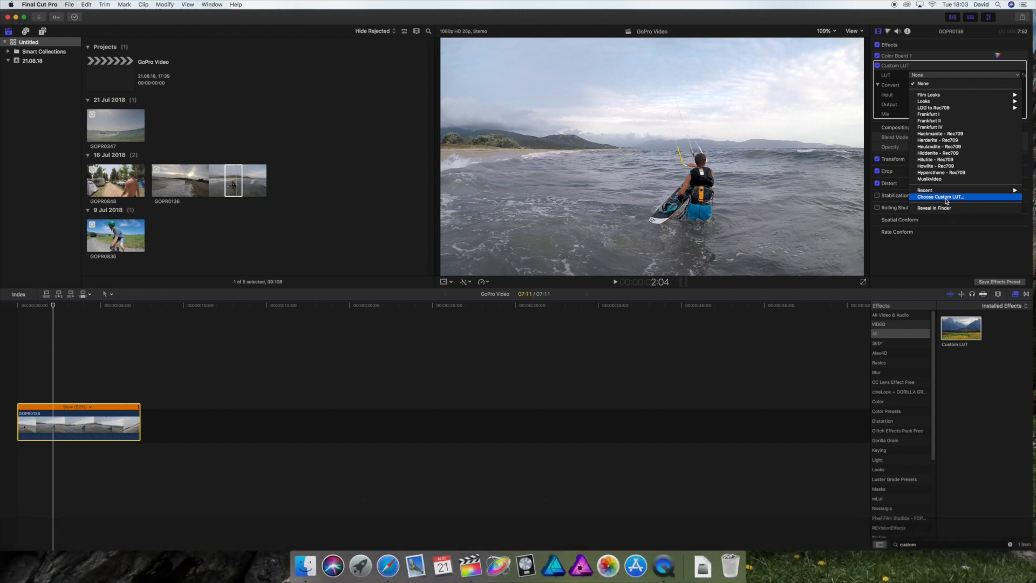
{"action": "mouse_move", "coordinate": [951, 139]}
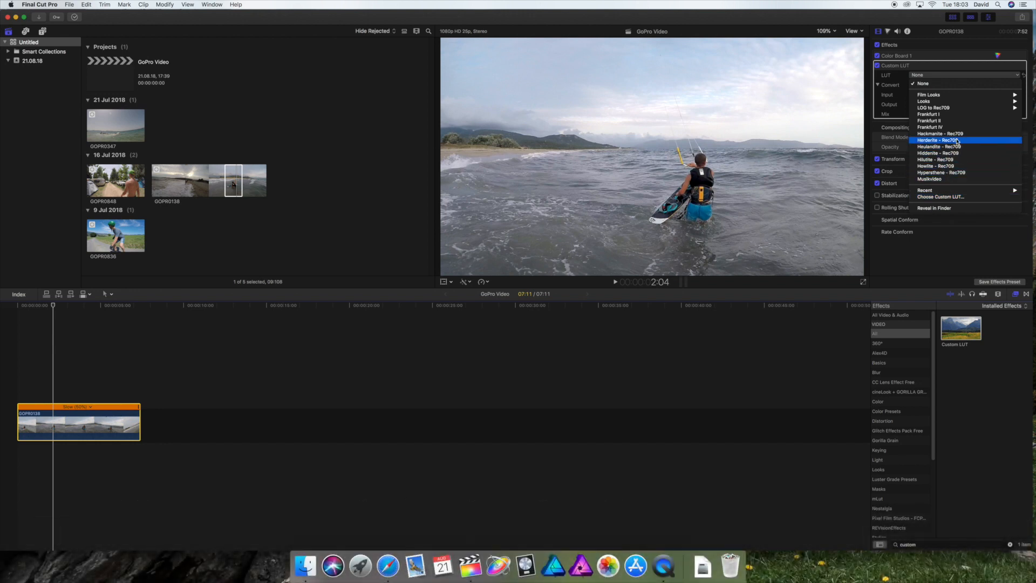
{"action": "mouse_move", "coordinate": [952, 161]}
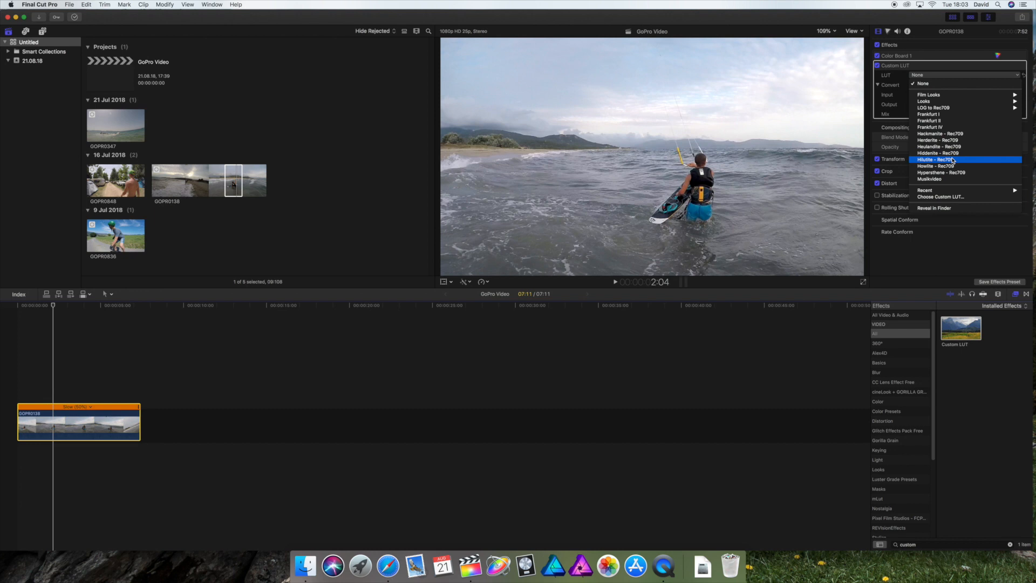
{"action": "left_click", "coordinate": [934, 159]}
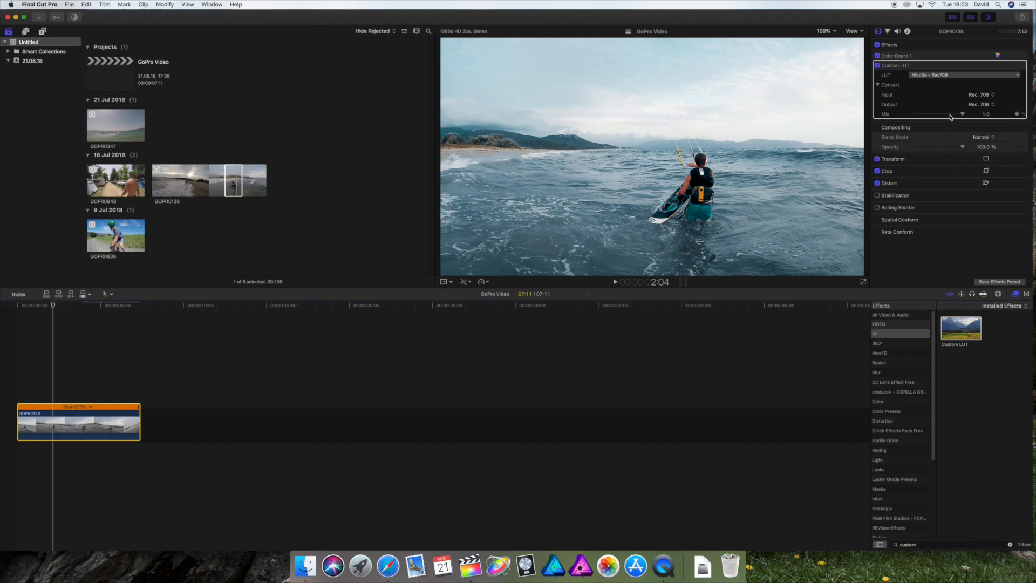
Lower the LUT mix to about 0.54 and toggle the effect off and on to compare.
{"action": "left_click_drag", "start_coordinate": [962, 114], "coordinate": [942, 114]}
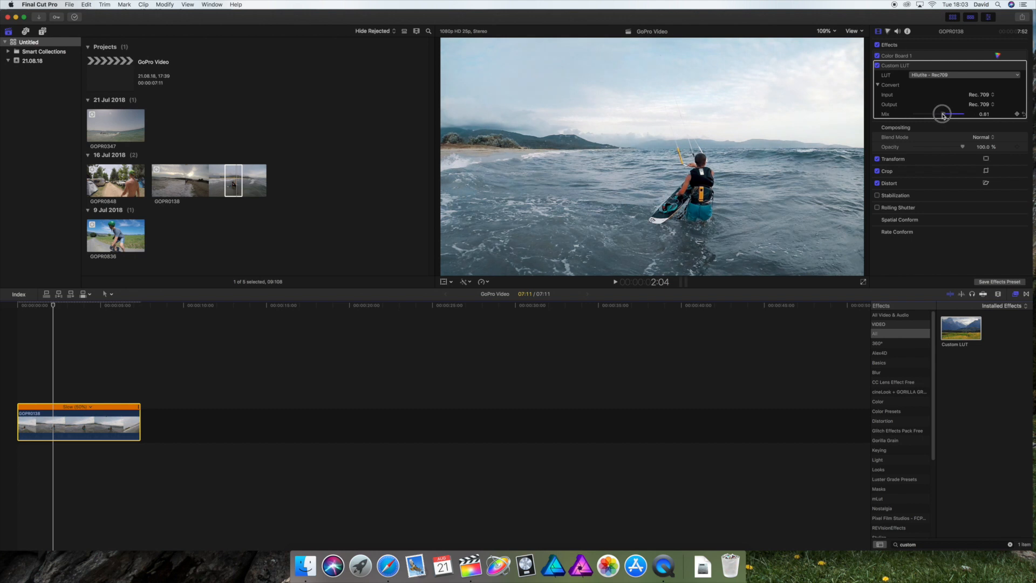
{"action": "left_click", "coordinate": [878, 65]}
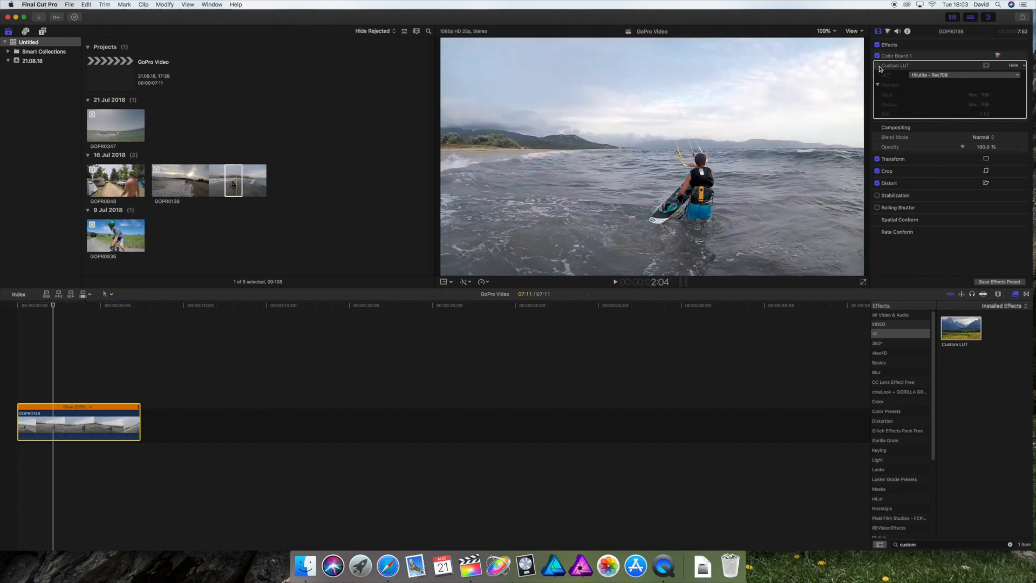
{"action": "left_click", "coordinate": [878, 64]}
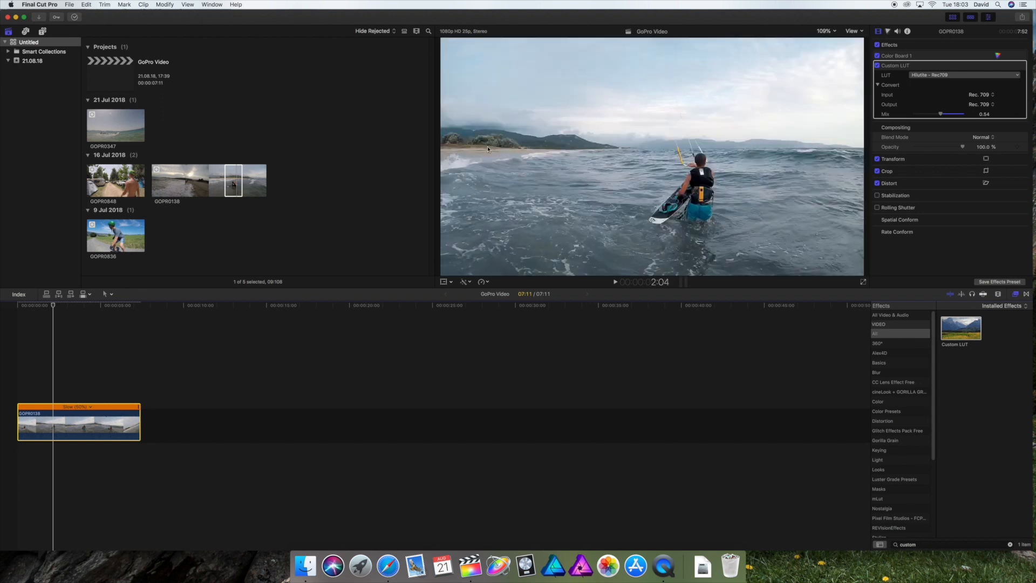
{"action": "mouse_move", "coordinate": [611, 143]}
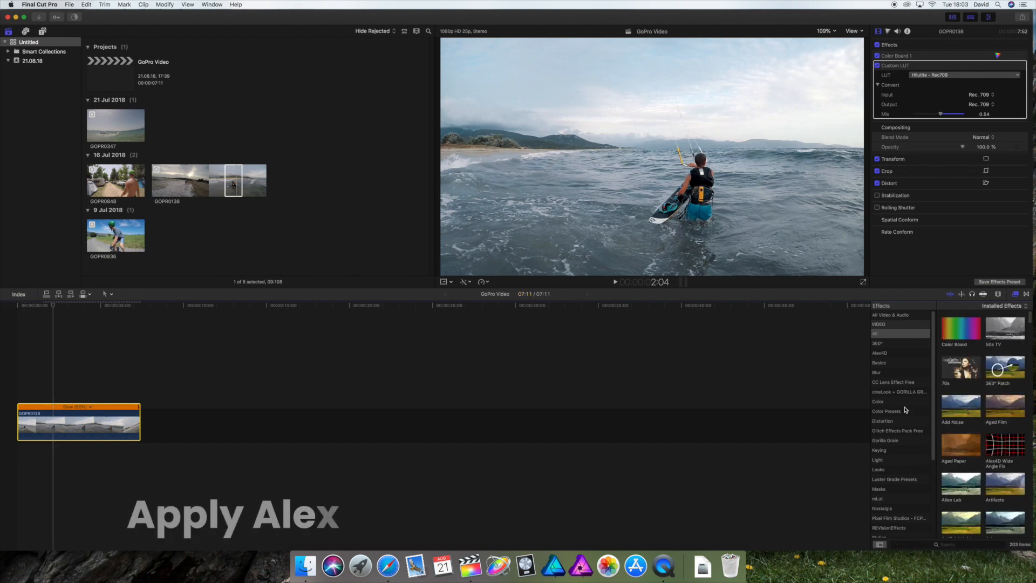
Set the Alex4D Wide Angle Fix lens to GoPro 127° - 0.2, then preview GOPR0836.
{"action": "left_click", "coordinate": [880, 352]}
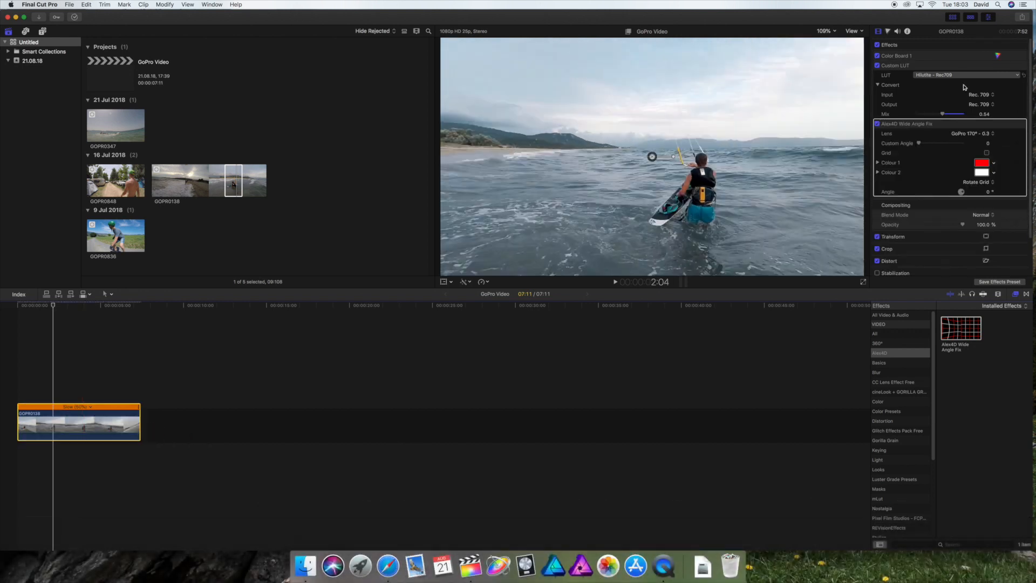
{"action": "mouse_move", "coordinate": [677, 165]}
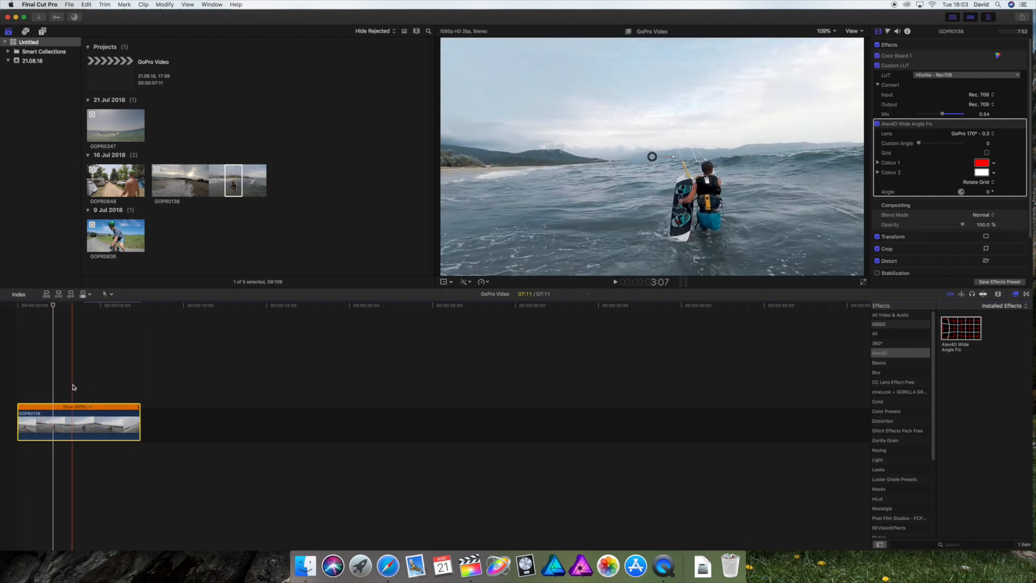
{"action": "left_click", "coordinate": [971, 134]}
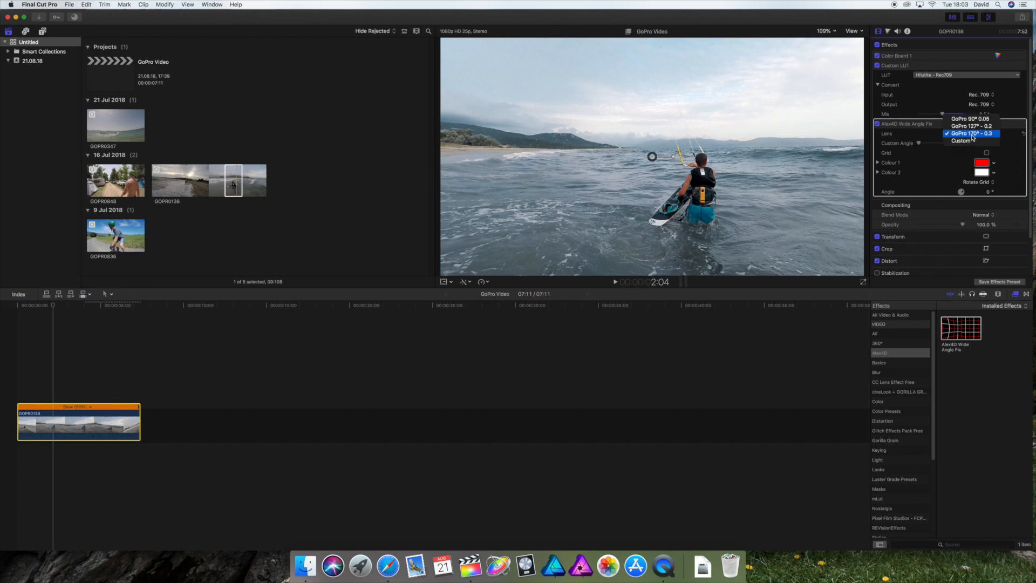
{"action": "left_click", "coordinate": [970, 127]}
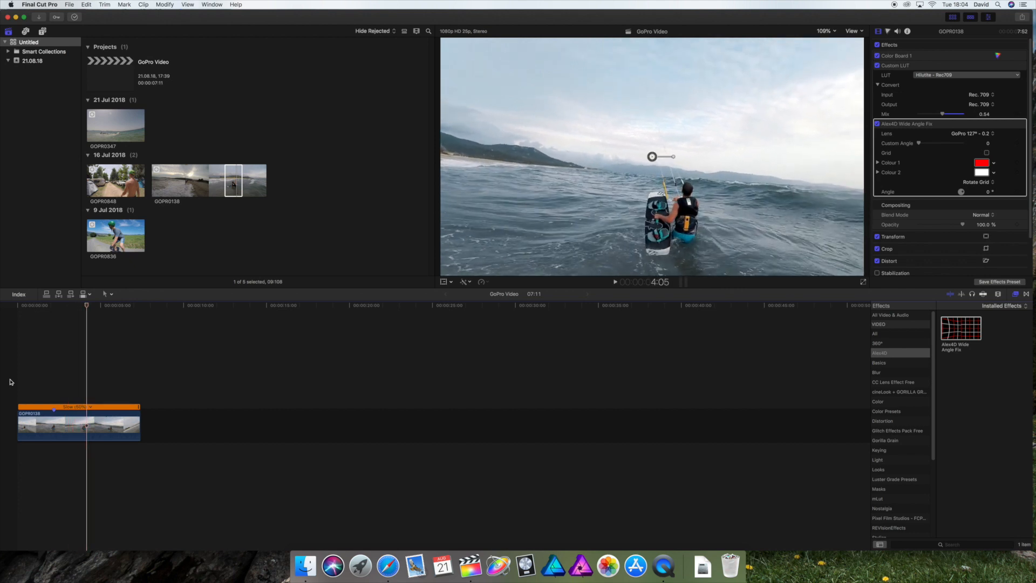
{"action": "left_click", "coordinate": [115, 234]}
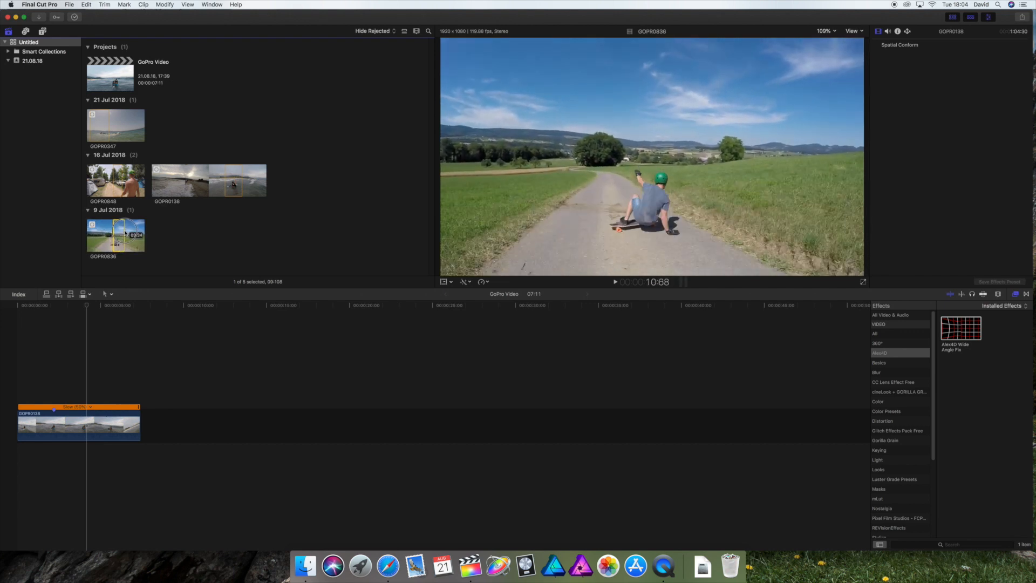
Append GOPR0836 after the kitesurfing clip and slightly tint its highlights on the Color Board.
{"action": "left_click_drag", "start_coordinate": [116, 235], "coordinate": [165, 387]}
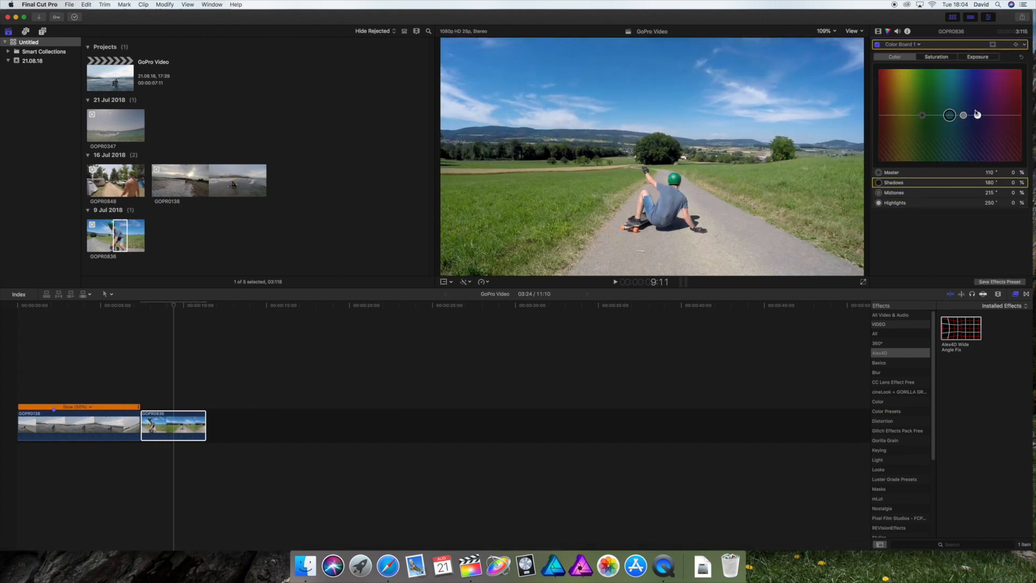
{"action": "left_click_drag", "start_coordinate": [963, 115], "coordinate": [978, 112]}
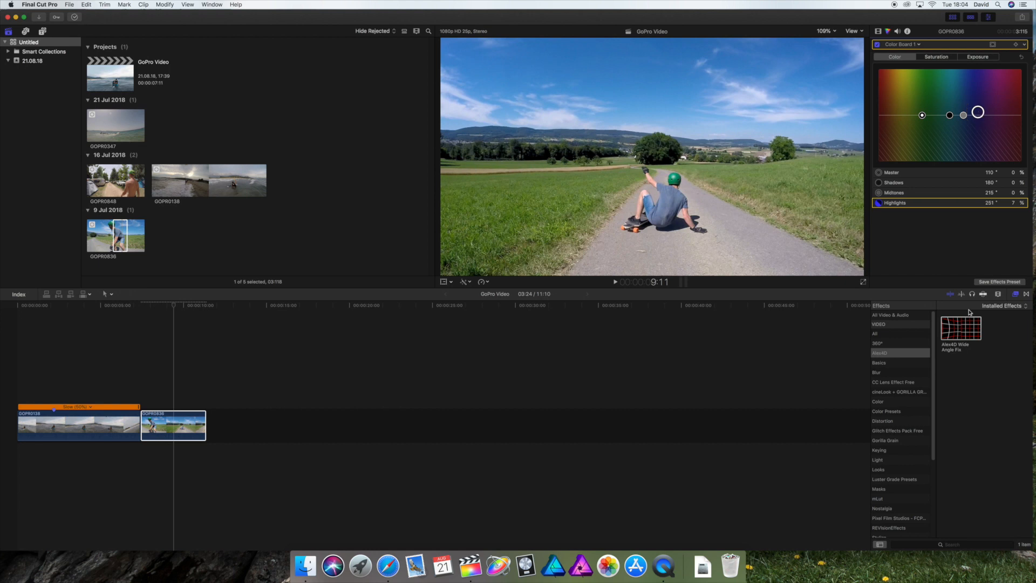
{"action": "left_click", "coordinate": [173, 426]}
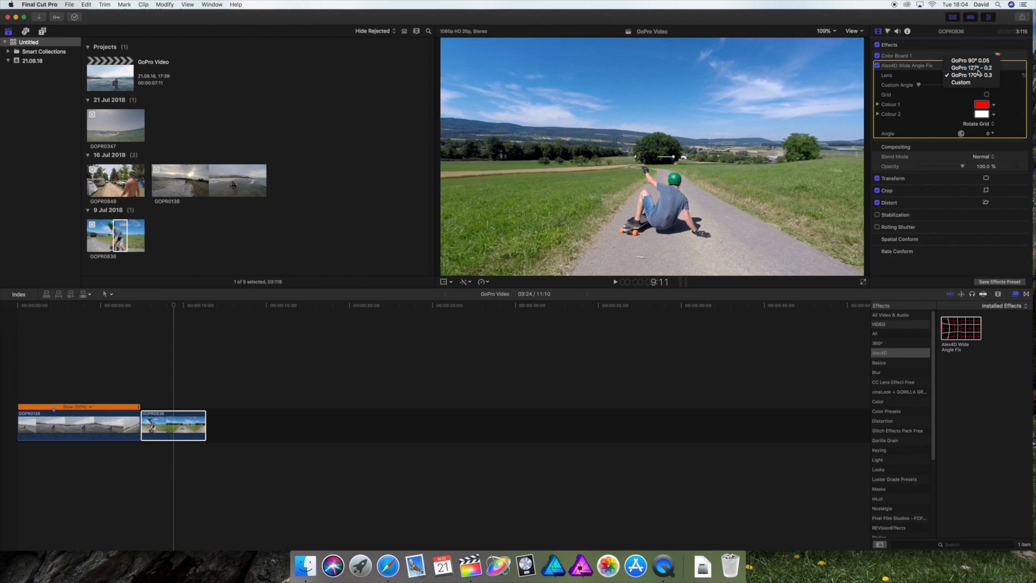
Set the Wide Angle Fix lens to GoPro 127° - 0.2, then search the installed effects.
{"action": "left_click", "coordinate": [971, 68]}
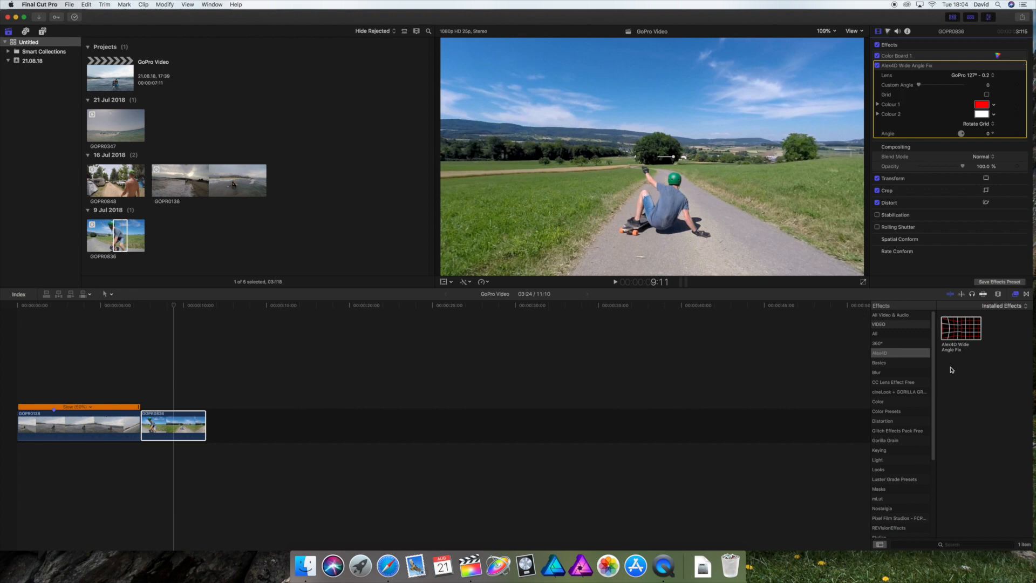
{"action": "left_click", "coordinate": [875, 333]}
{"action": "type", "text": "custom"}
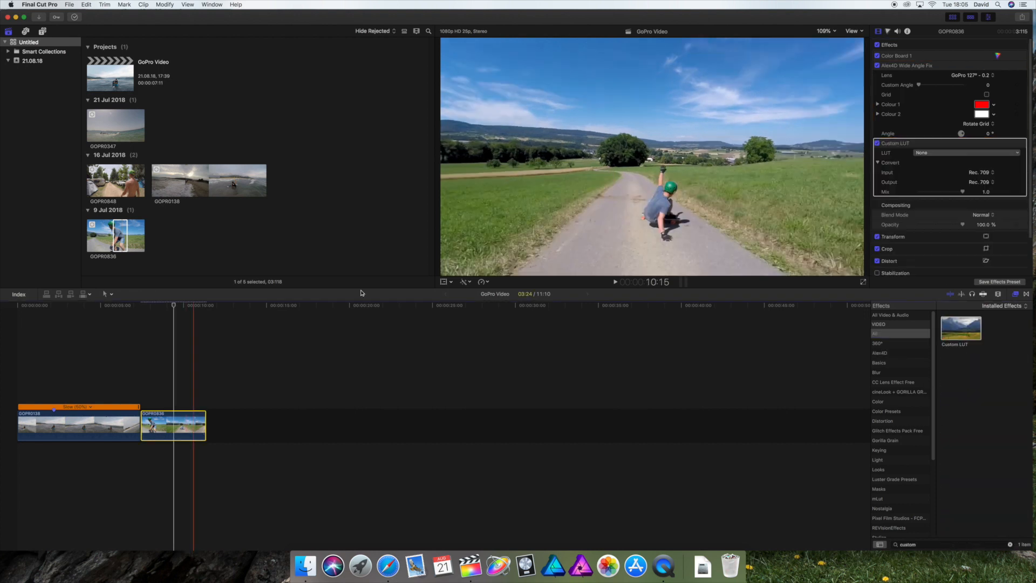
Choose the Hitulite Rec709 LUT for the skateboard clip and toggle it to compare.
{"action": "left_click", "coordinate": [965, 152]}
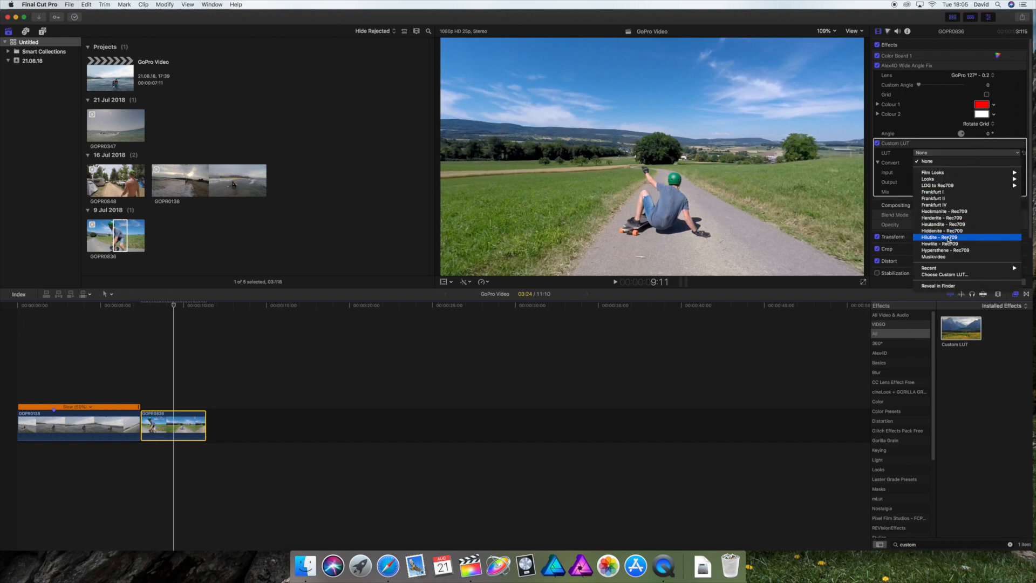
{"action": "left_click", "coordinate": [942, 236]}
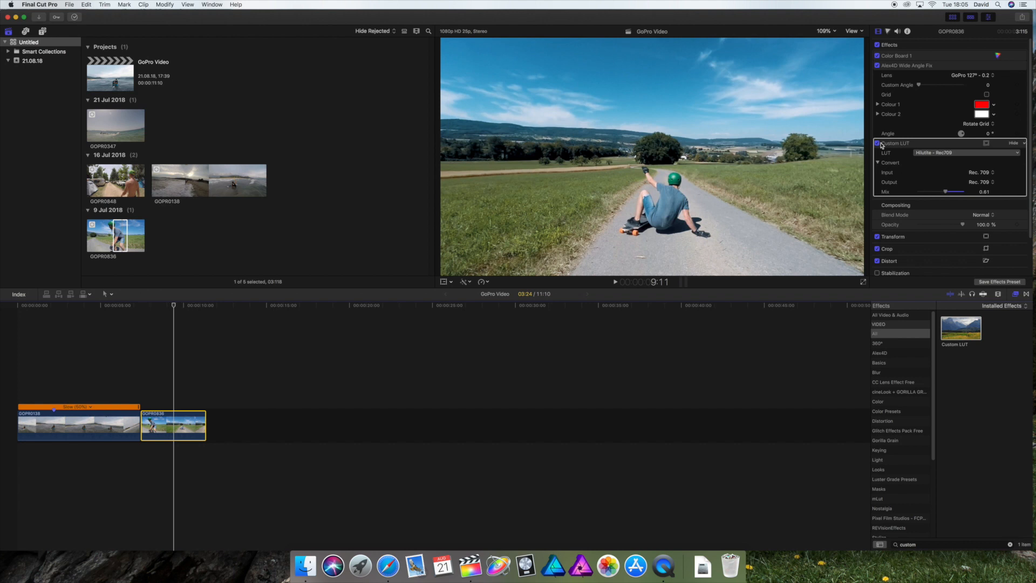
{"action": "left_click", "coordinate": [878, 143]}
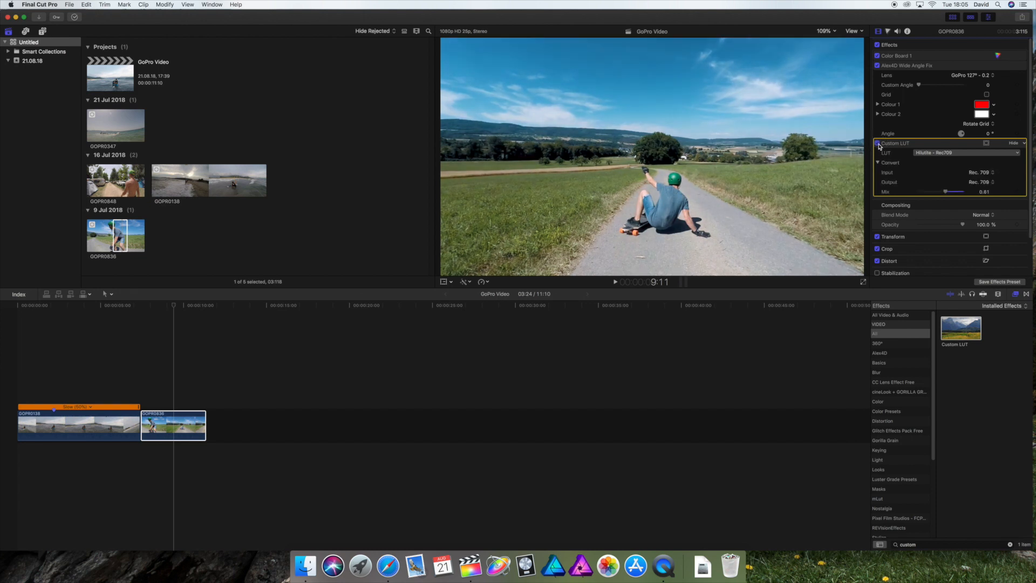